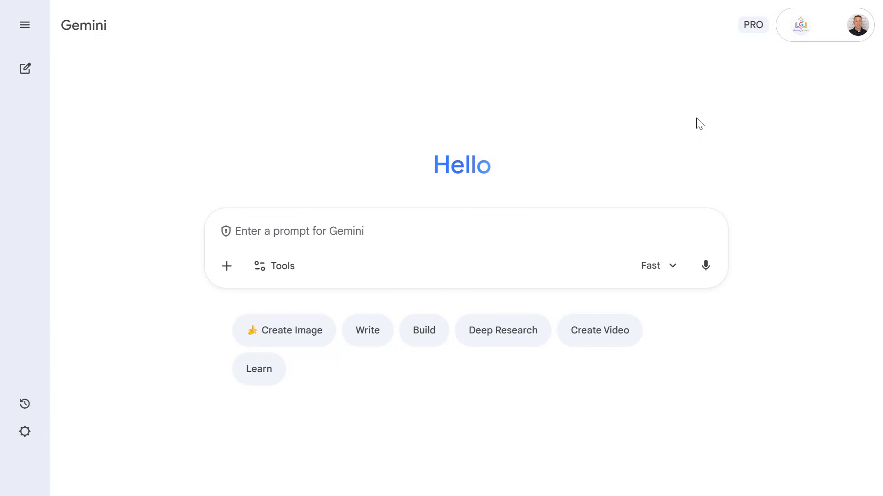
Step: With Canvas on, request 'Create a pitch deck for BrewBot, an AI-powered coffee machine.'
{"action": "left_click", "coordinate": [274, 266]}
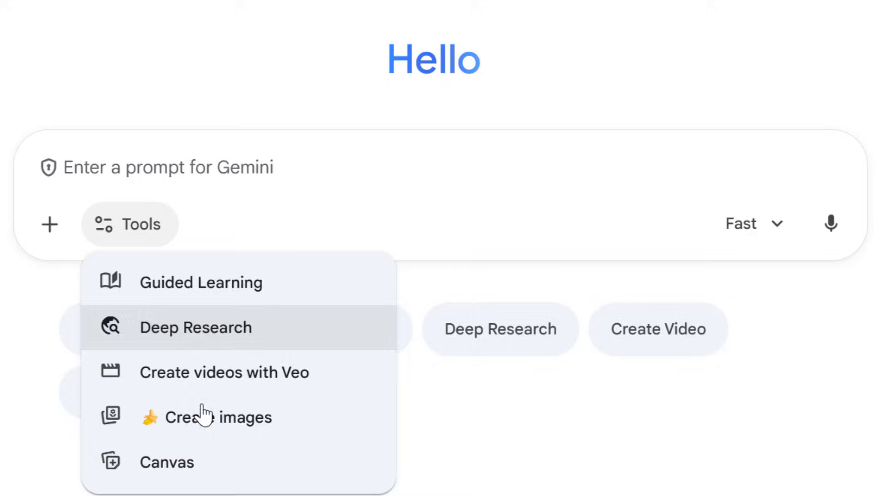
{"action": "left_click", "coordinate": [167, 463]}
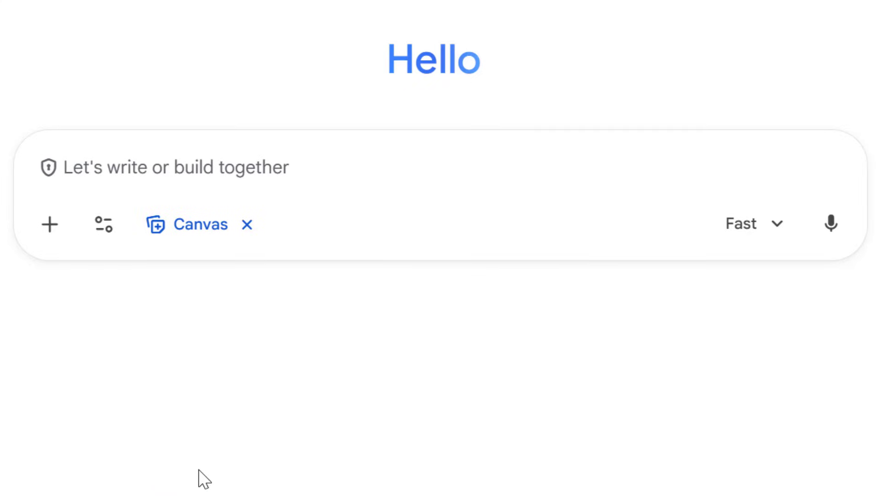
{"action": "type", "text": "Create a pitch deck for BrewBot, an AI-powered coffee machine."}
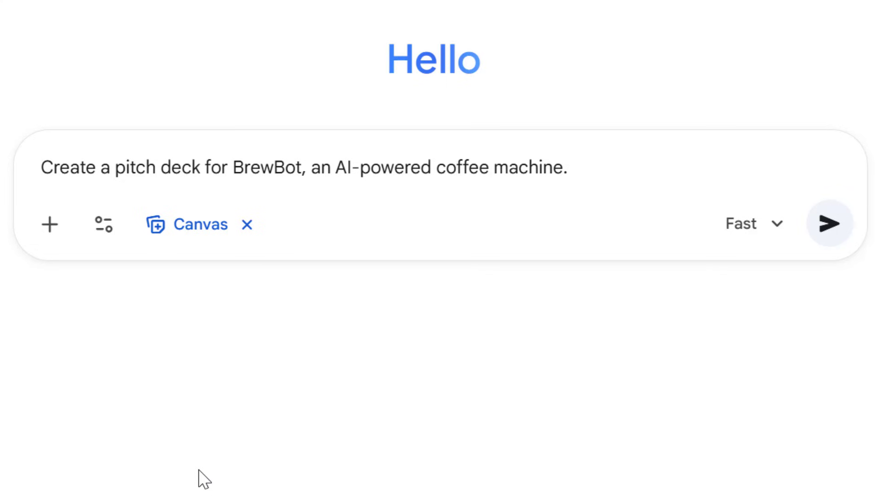
{"action": "left_click", "coordinate": [828, 225]}
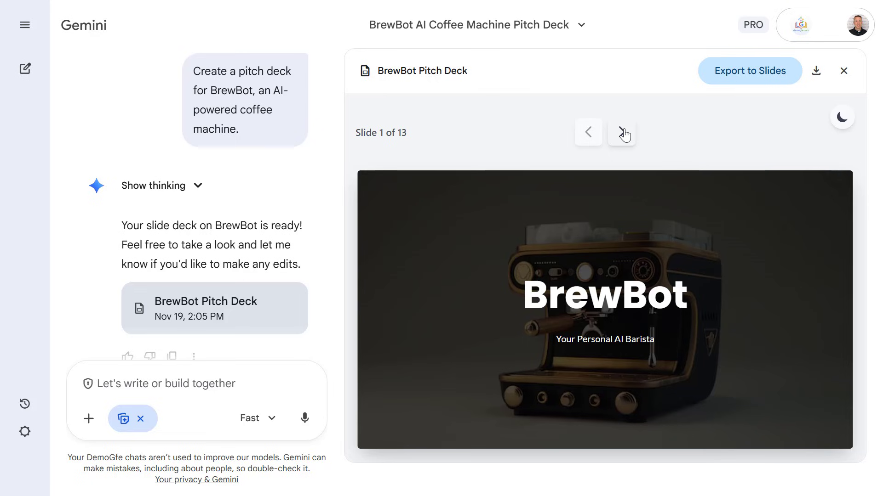
Step: Advance the BrewBot deck preview through the Neuro-Brew Engine slide to slide 6 of 13
{"action": "left_click", "coordinate": [622, 132]}
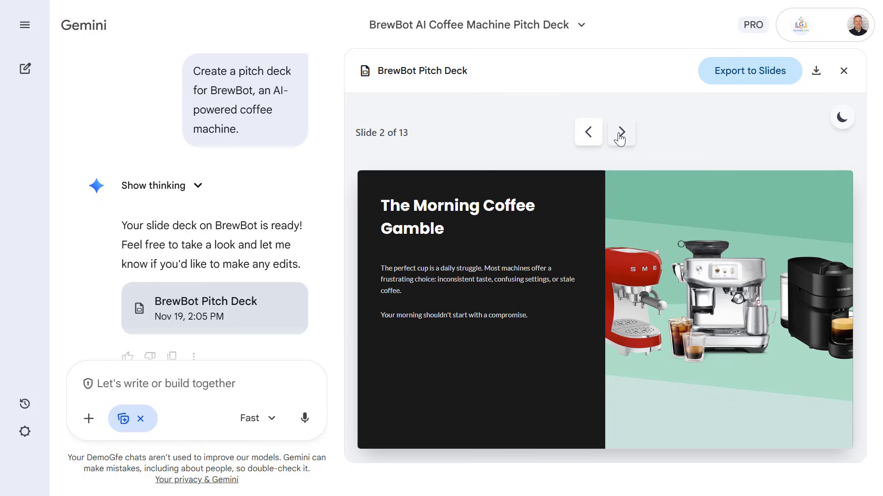
{"action": "left_click", "coordinate": [621, 132]}
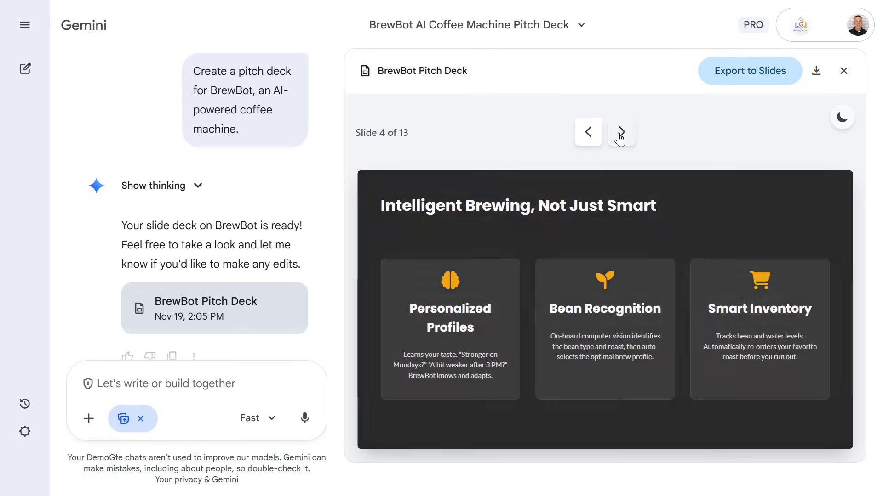
{"action": "left_click", "coordinate": [621, 132]}
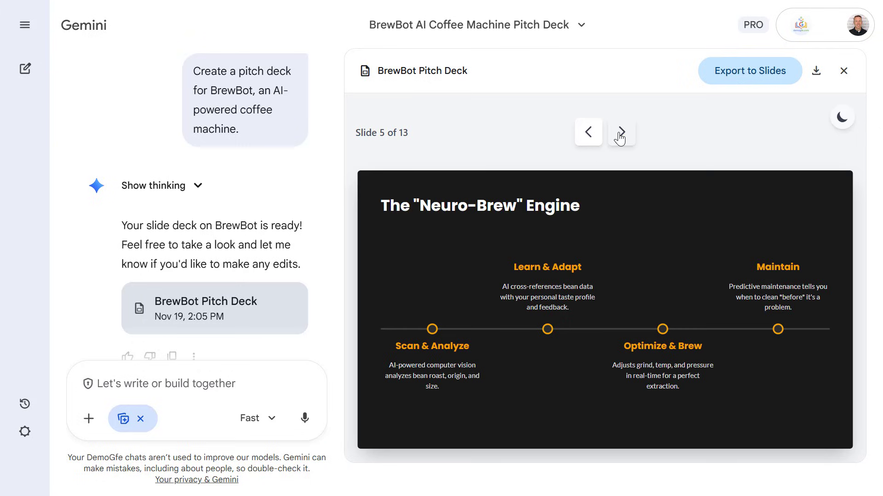
{"action": "mouse_move", "coordinate": [618, 134]}
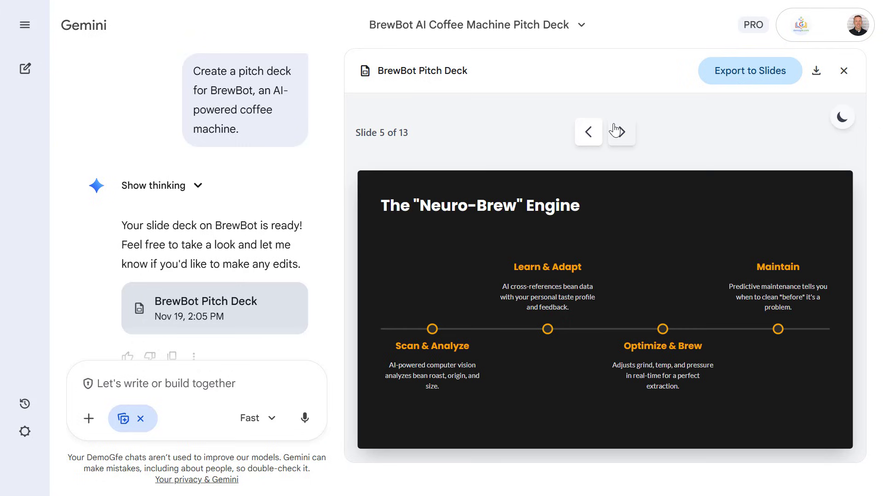
{"action": "left_click", "coordinate": [620, 132]}
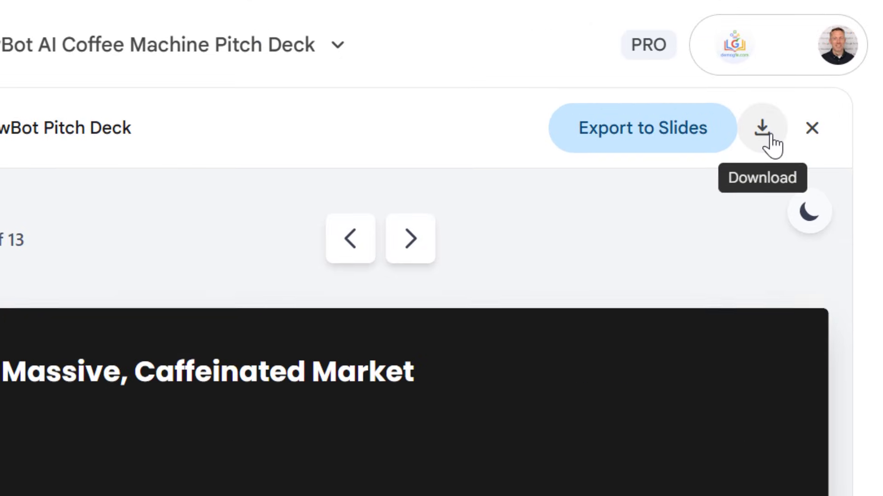
{"action": "mouse_move", "coordinate": [605, 141]}
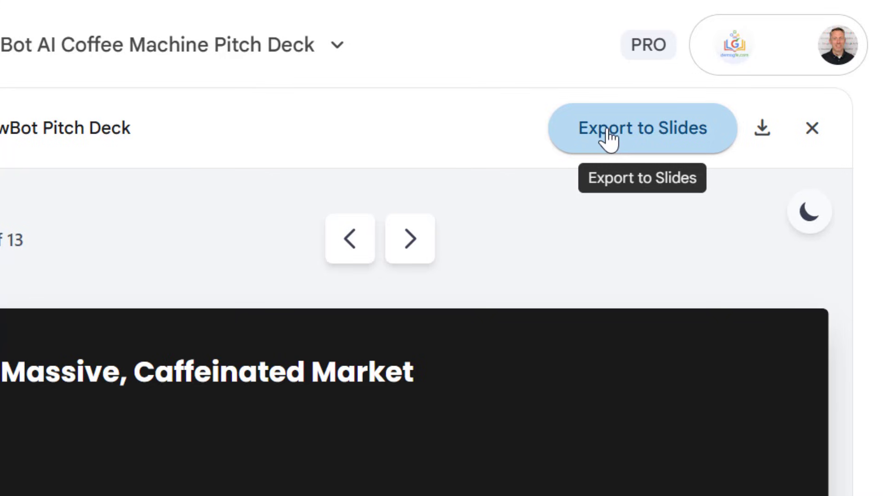
Step: Export the BrewBot deck to Google Slides and open the new presentation
{"action": "left_click", "coordinate": [642, 129]}
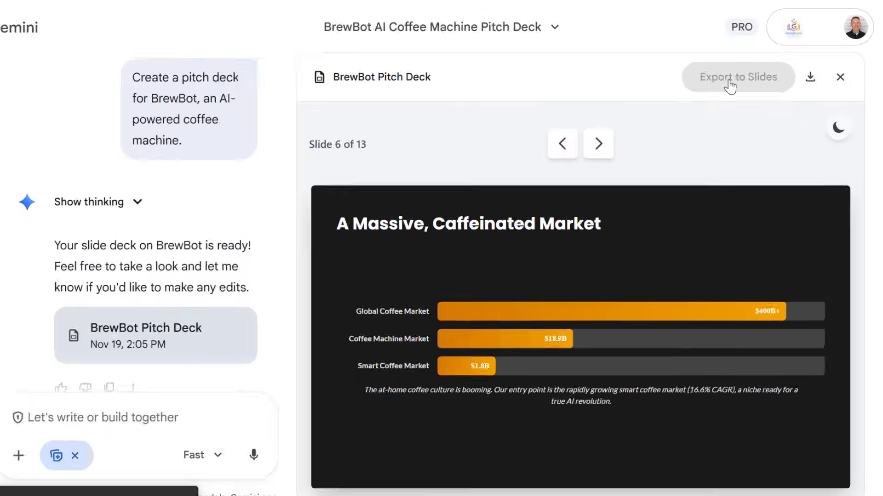
{"action": "left_click", "coordinate": [737, 77]}
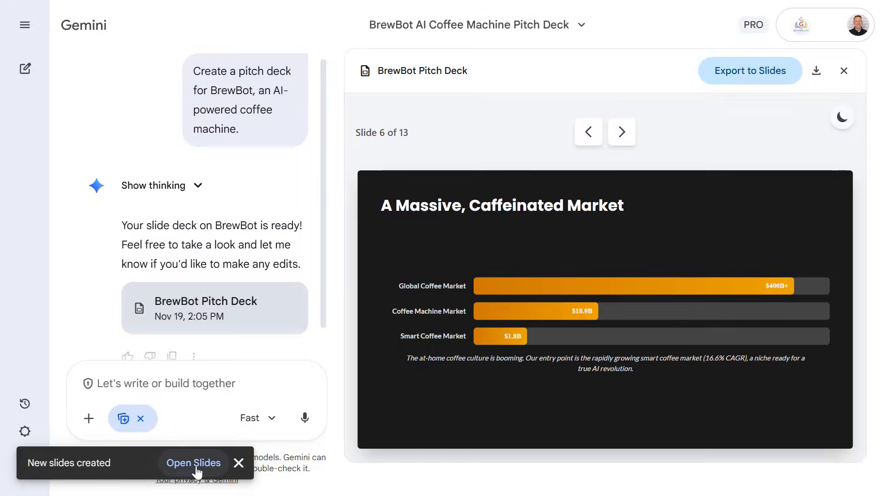
{"action": "left_click", "coordinate": [192, 464]}
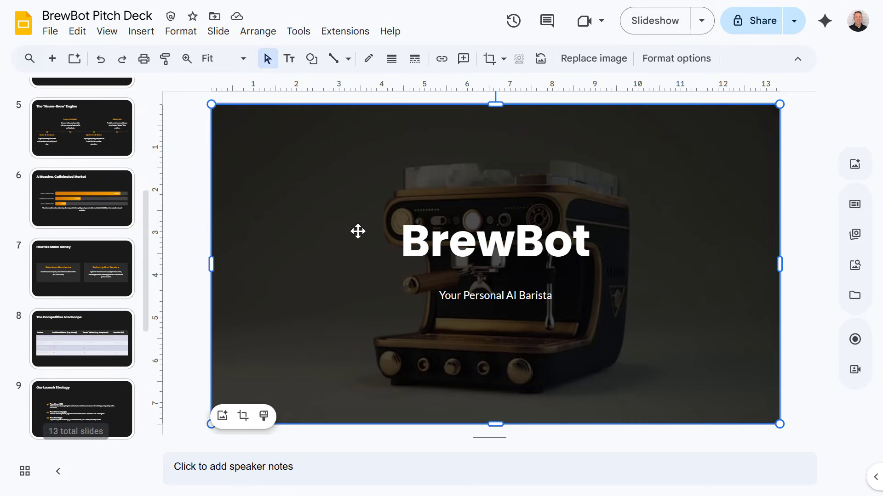
Step: View slide 6's market-size chart, skim the remaining thumbnails, and return to Gemini
{"action": "left_click", "coordinate": [82, 204]}
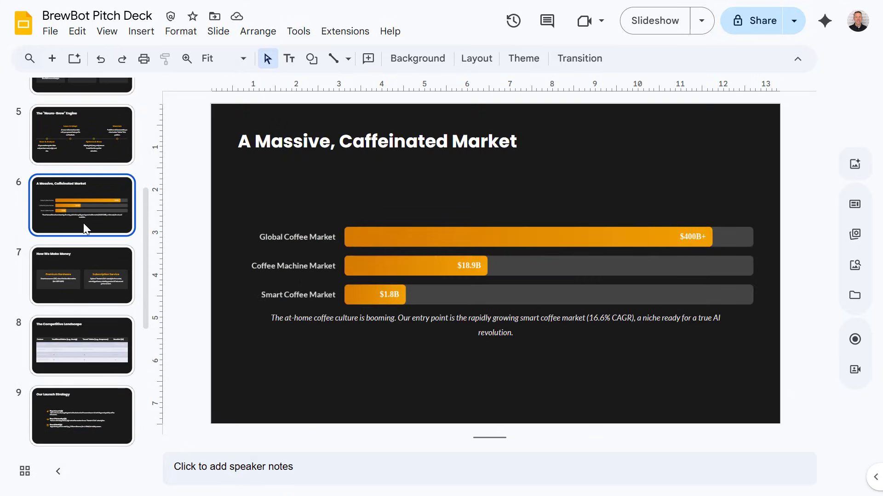
{"action": "scroll", "scroll_direction": "down", "scroll_amount": 3}
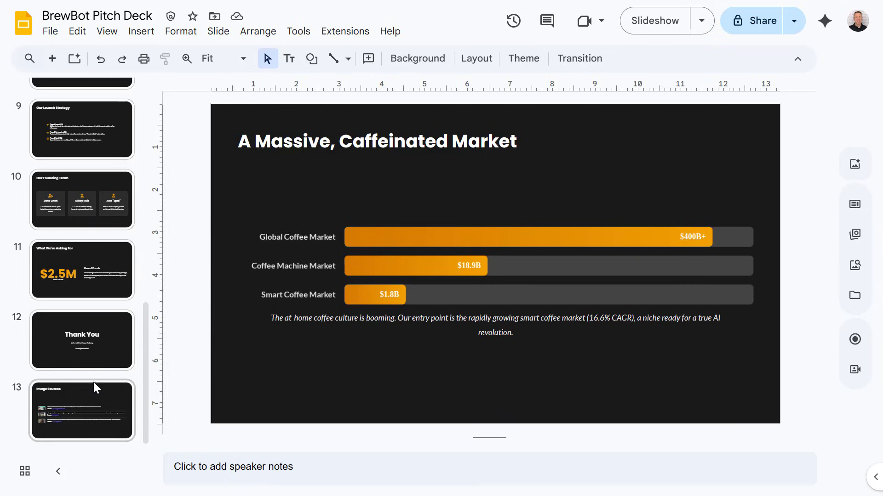
{"action": "left_click", "coordinate": [82, 410]}
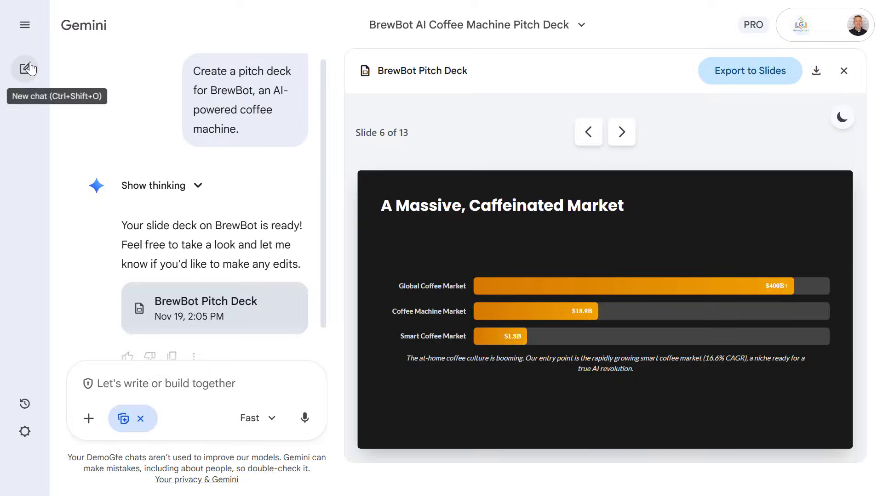
Step: Start a fresh Gemini conversation with Canvas turned on
{"action": "left_click", "coordinate": [24, 68]}
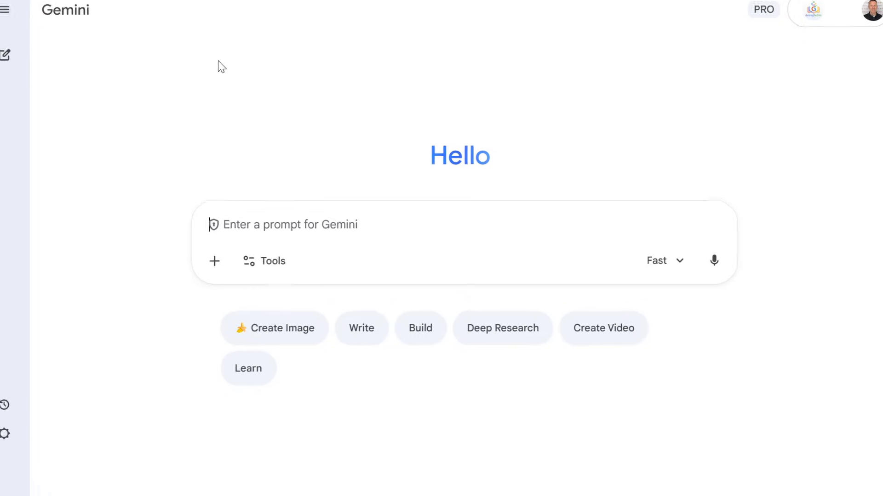
{"action": "left_click", "coordinate": [271, 260]}
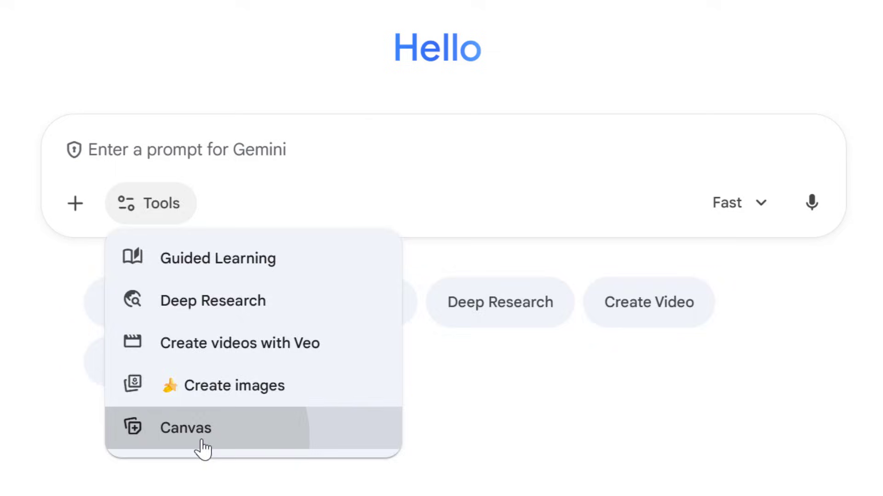
{"action": "left_click", "coordinate": [184, 428]}
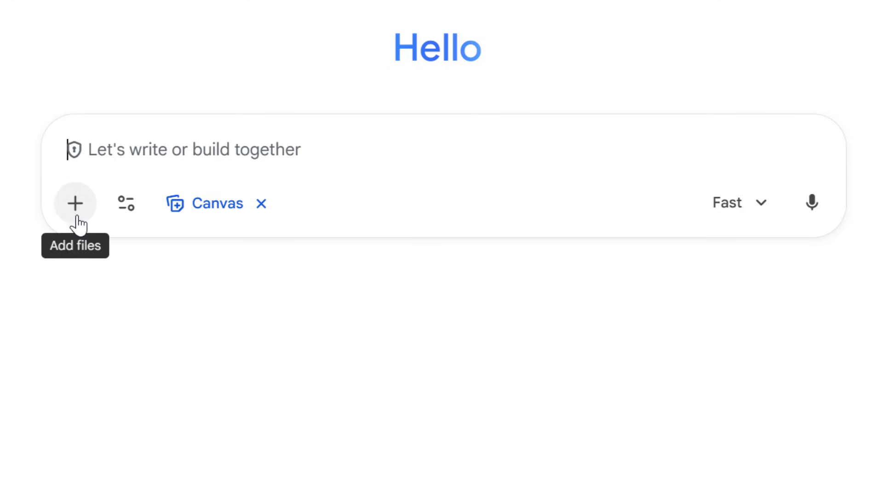
Step: Attach the Cold War unit notes from Drive and write 'Turn these notes into a lesson deck.'
{"action": "left_click", "coordinate": [75, 203]}
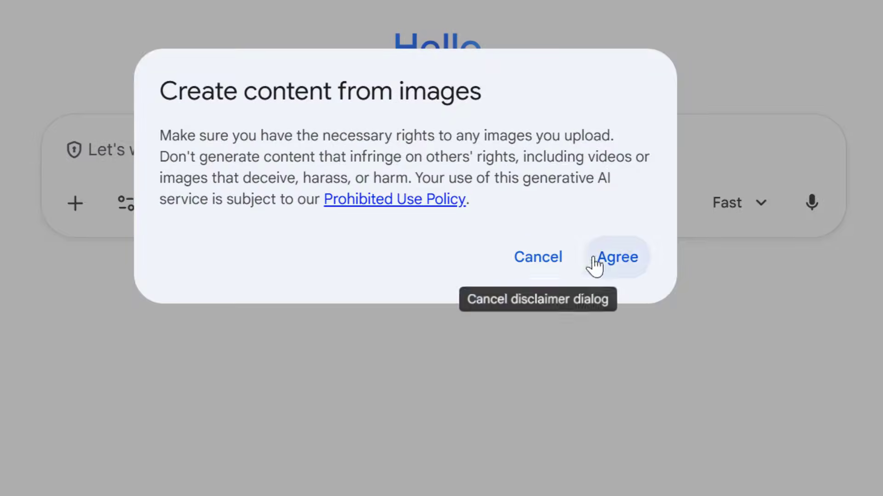
{"action": "left_click", "coordinate": [616, 258]}
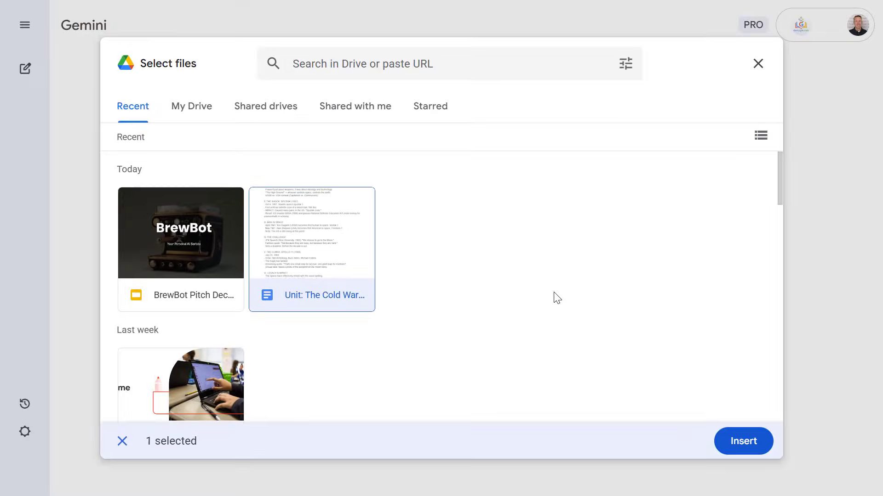
{"action": "left_click", "coordinate": [743, 441]}
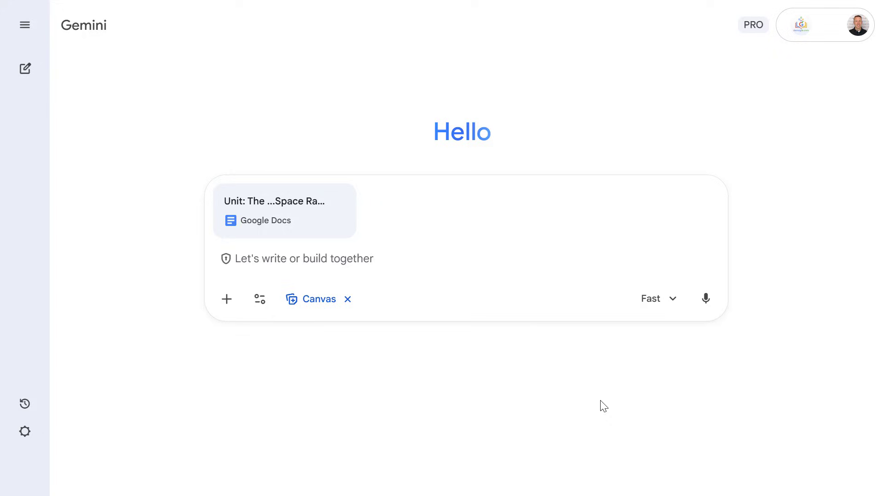
{"action": "mouse_move", "coordinate": [358, 259]}
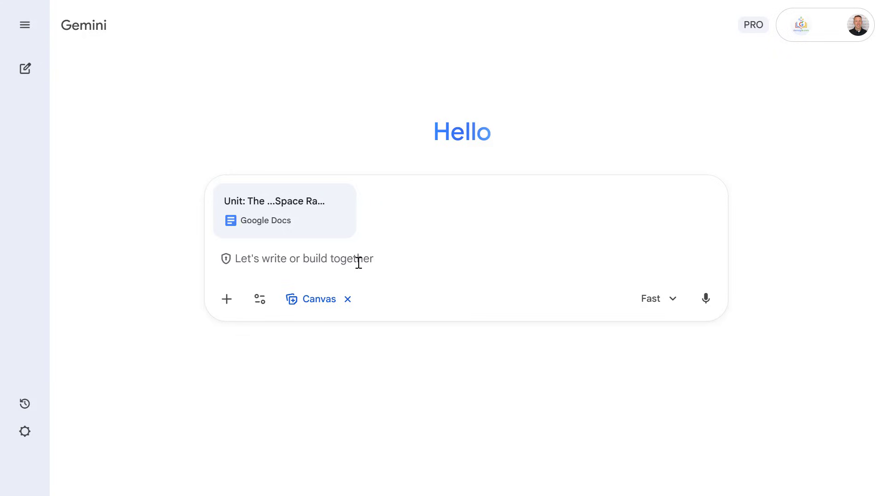
{"action": "type", "text": "Turn these notes into a lesson deck."}
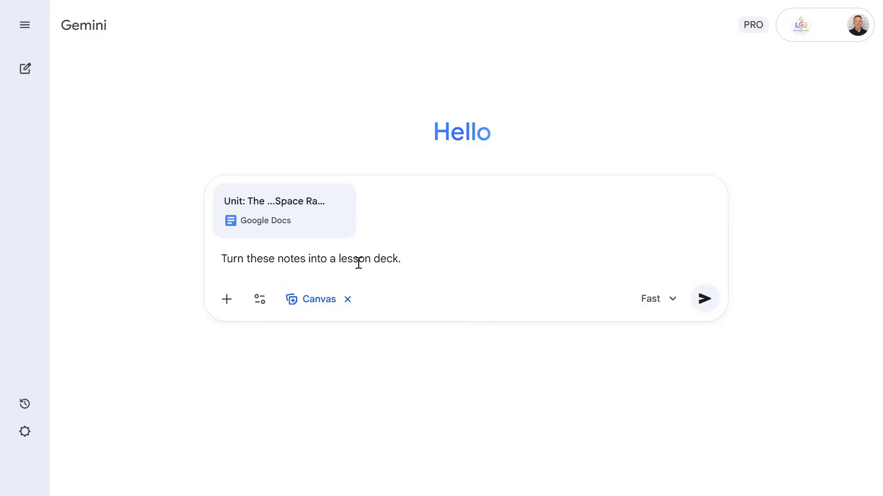
{"action": "left_click", "coordinate": [400, 259]}
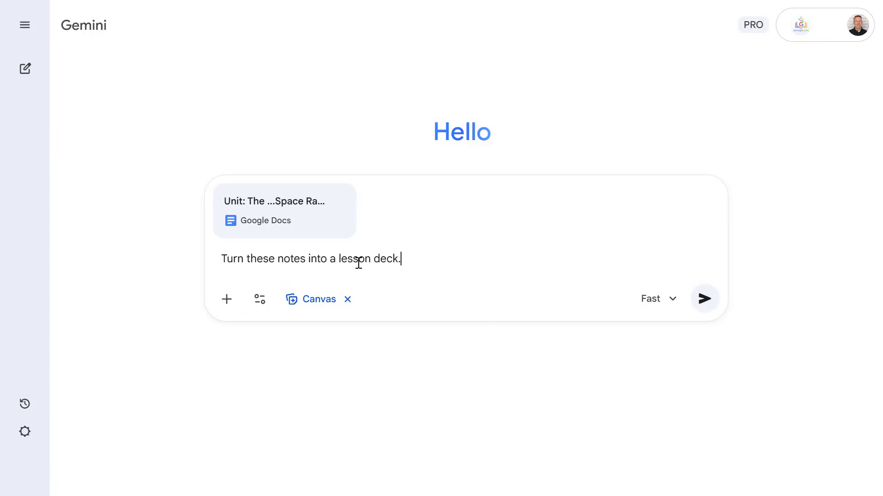
Step: Generate the Space Race lesson deck and advance through Sputnik and America Responds to slide 6
{"action": "left_click", "coordinate": [704, 298]}
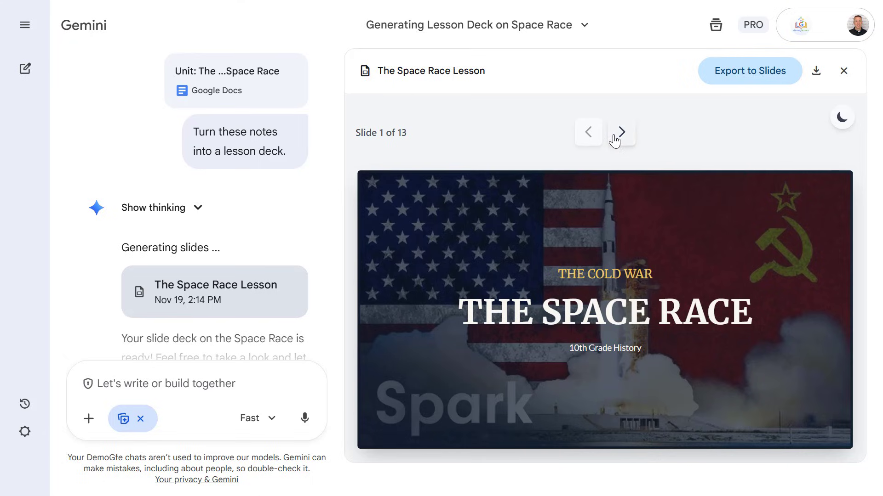
{"action": "left_click", "coordinate": [620, 132]}
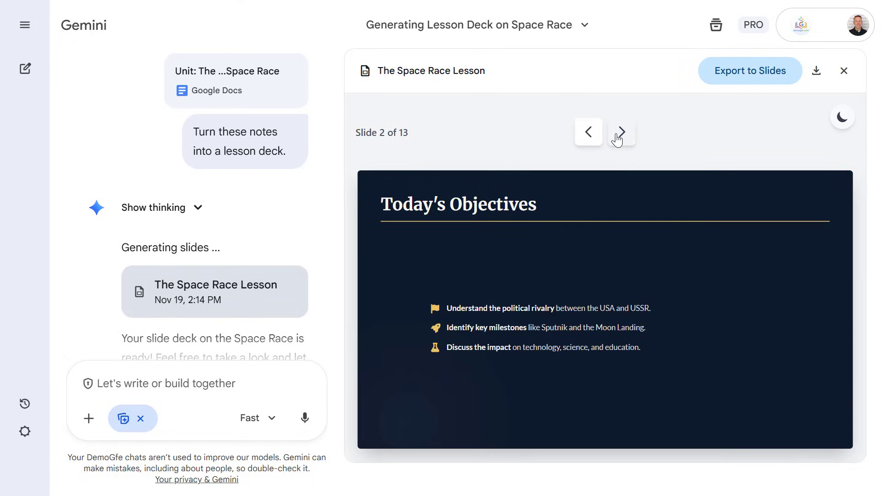
{"action": "left_click", "coordinate": [620, 132]}
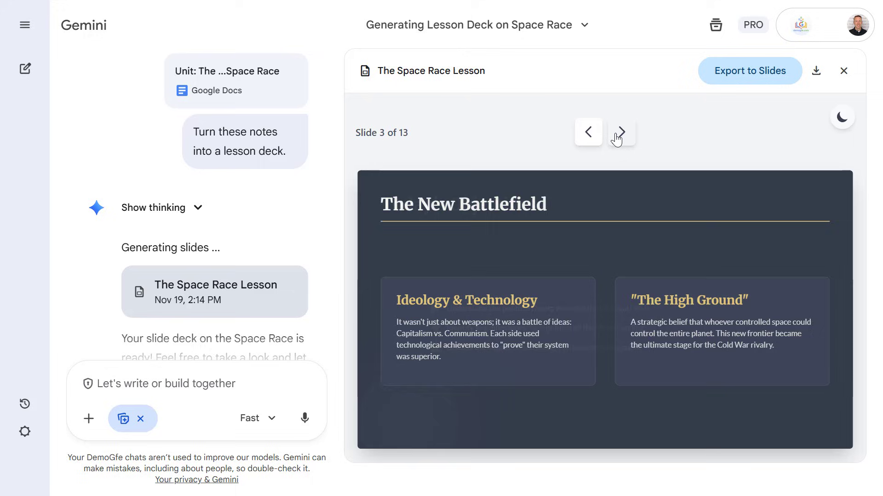
{"action": "left_click", "coordinate": [621, 133]}
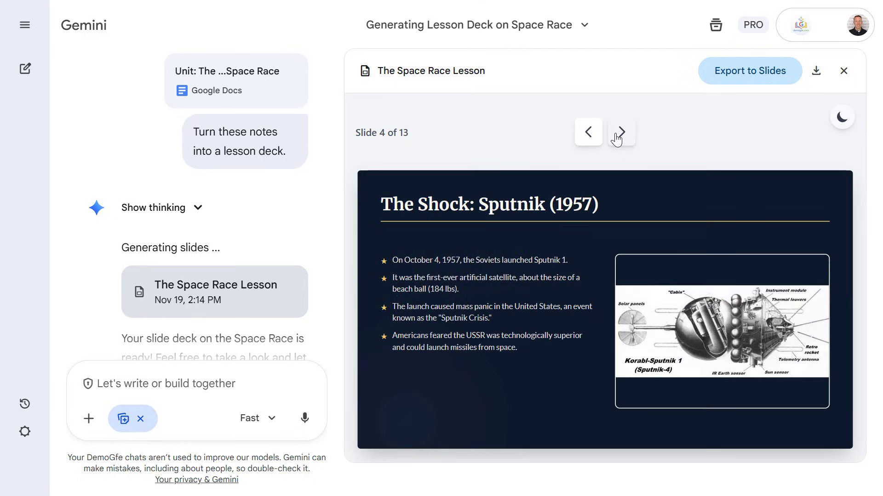
{"action": "left_click", "coordinate": [619, 132]}
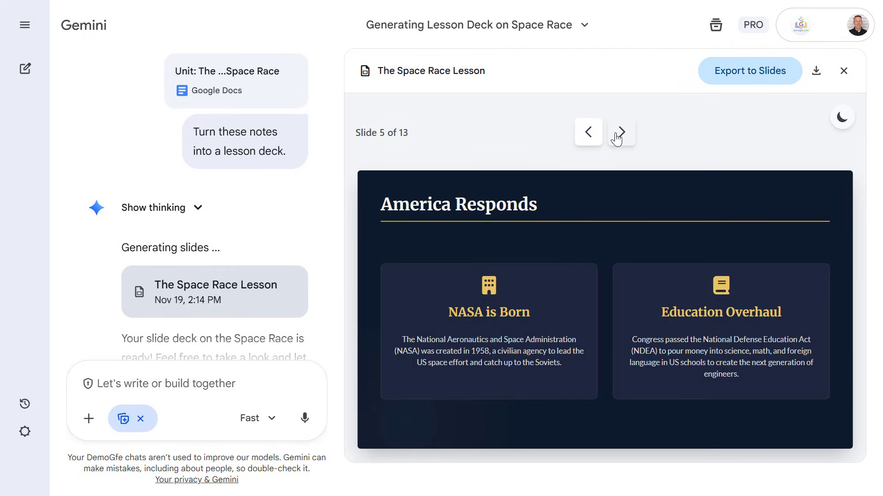
{"action": "left_click", "coordinate": [620, 132]}
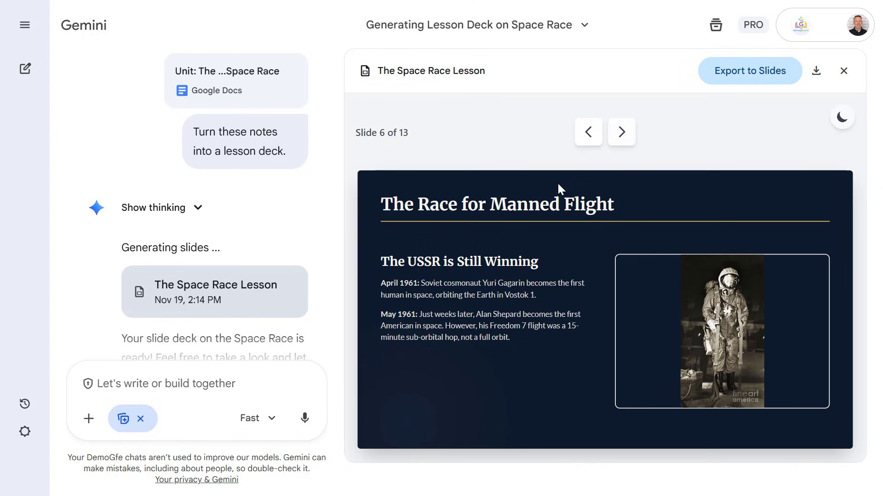
{"action": "mouse_move", "coordinate": [222, 380]}
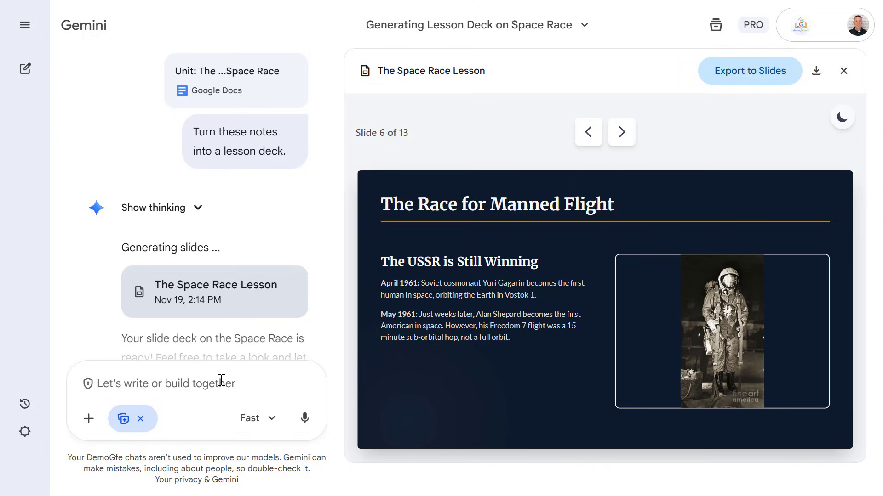
{"action": "mouse_move", "coordinate": [749, 71]}
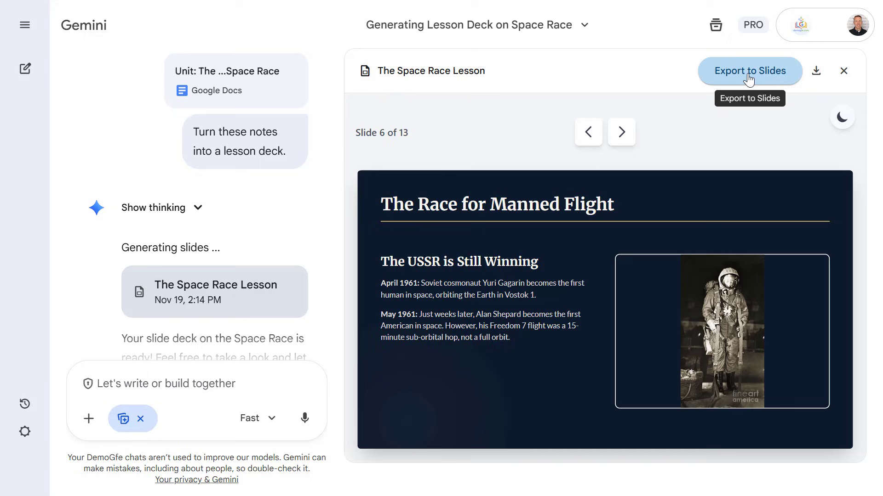
{"action": "mouse_move", "coordinate": [816, 71]}
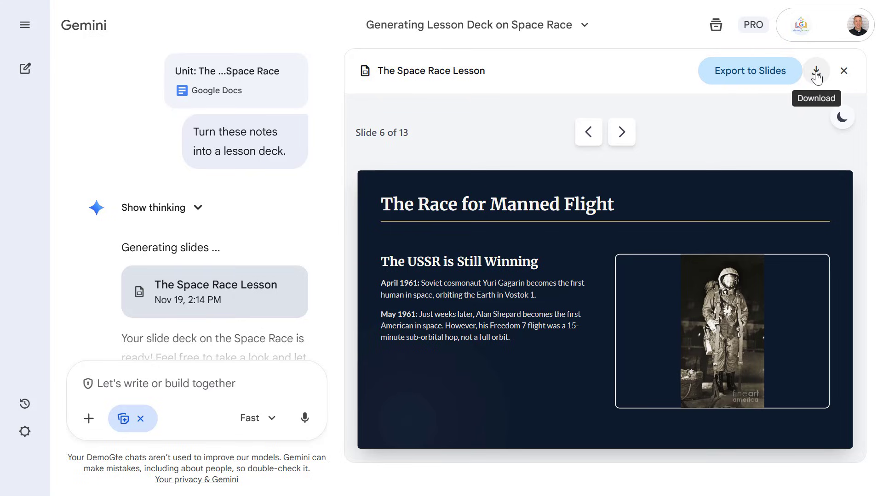
{"action": "mouse_move", "coordinate": [595, 143]}
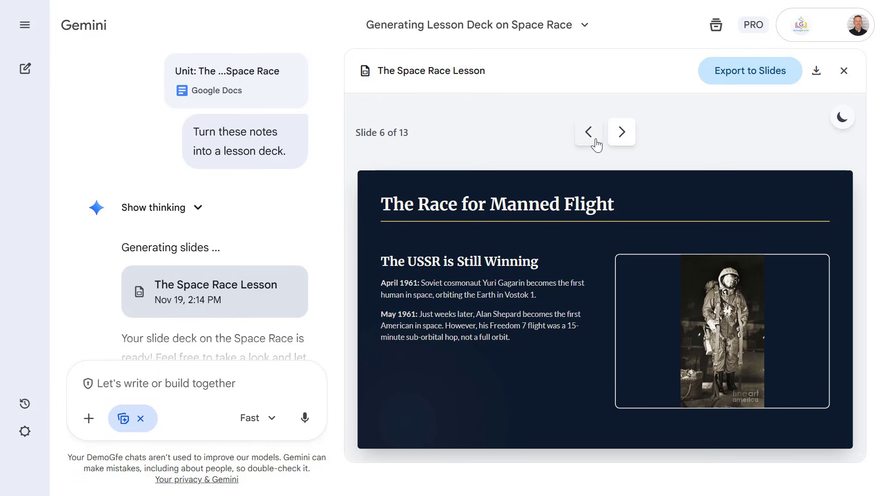